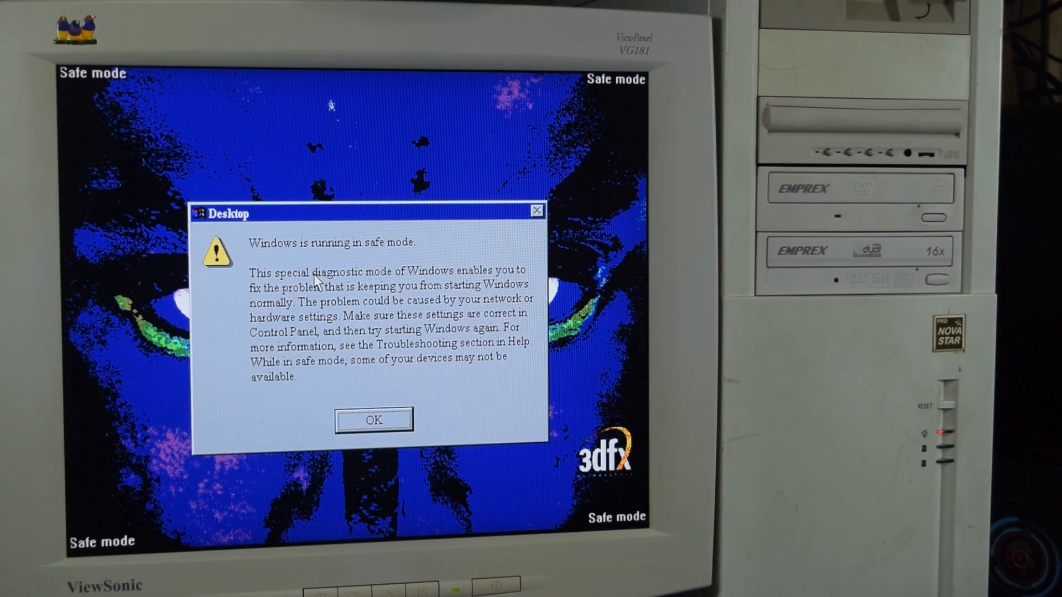
Dismiss the 'Windows is running in safe mode' notice to reach the desktop
left_click(373, 420)
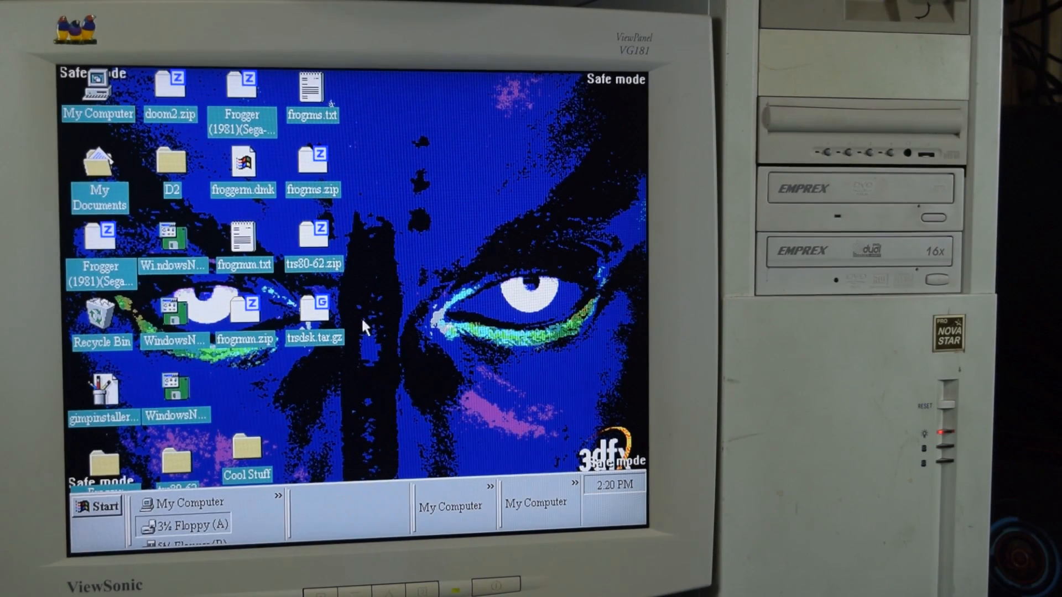
mouse_move(529, 197)
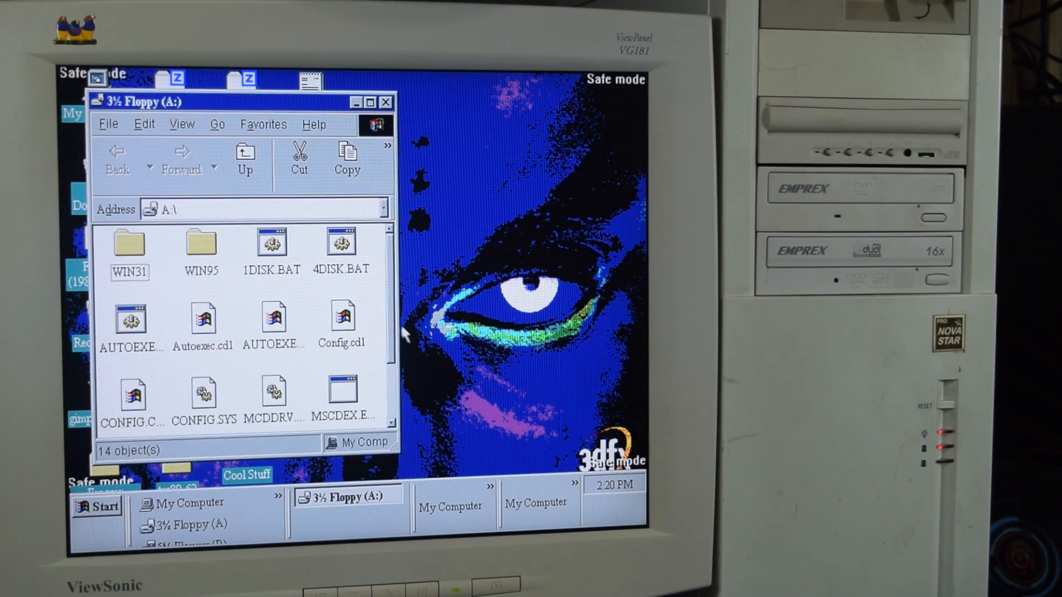
mouse_move(393, 308)
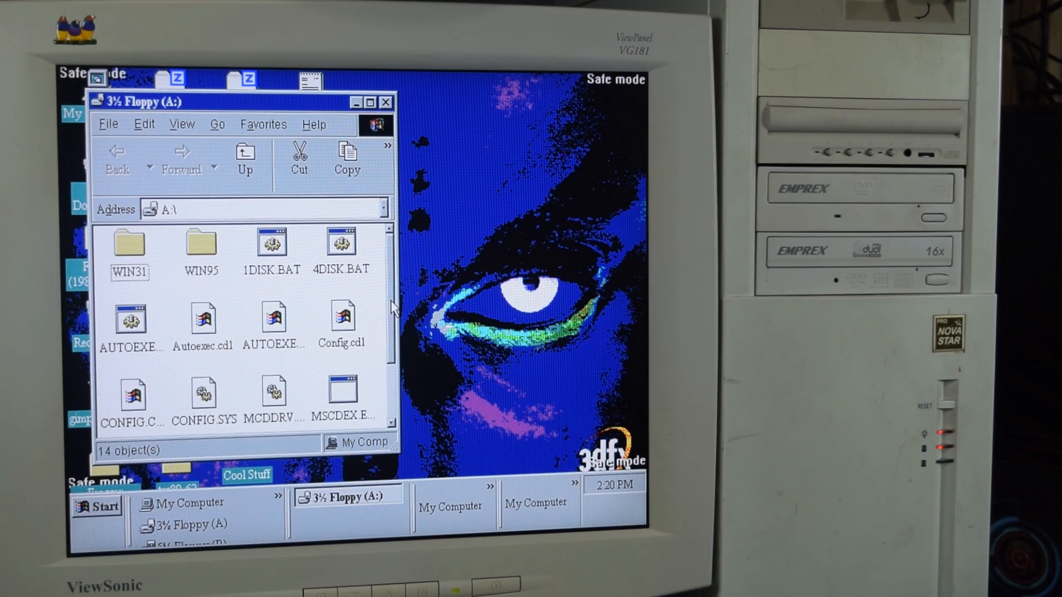
Run AUTOEXEC.BAT from the floppy and close its finished window after bad-command errors
left_click(130, 318)
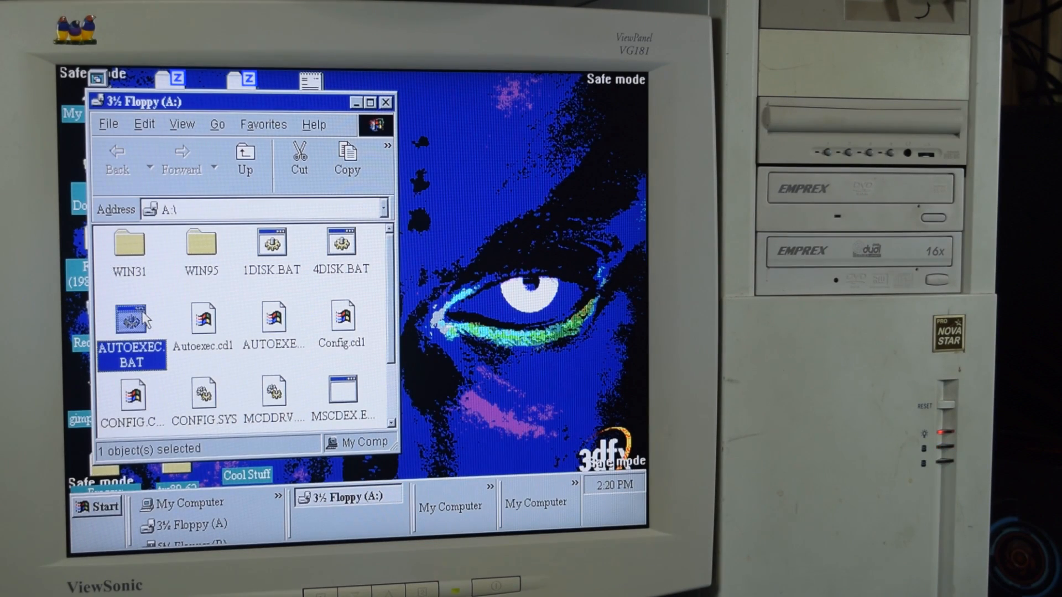
mouse_move(147, 419)
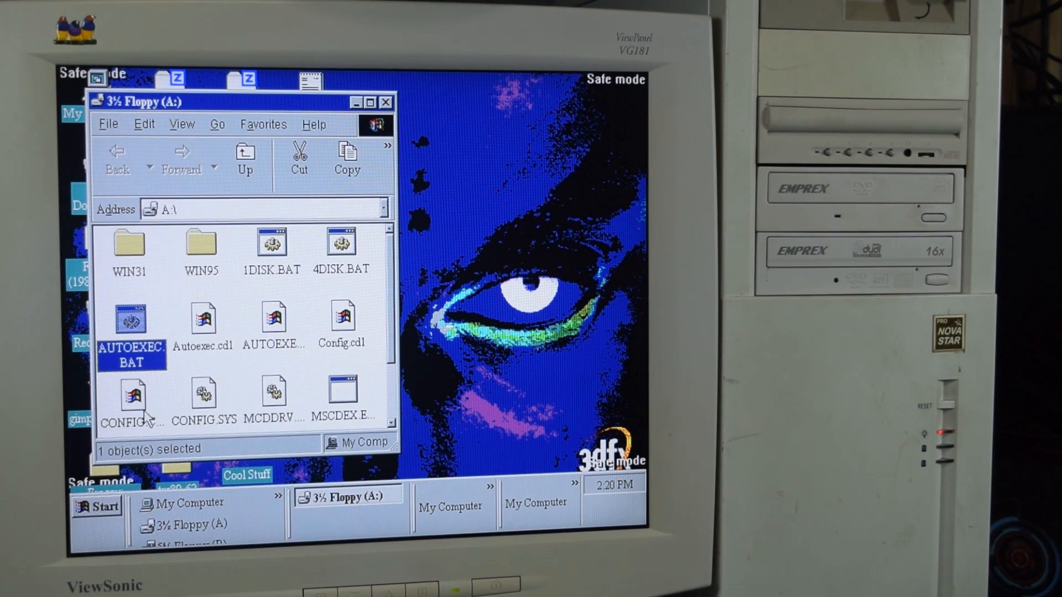
double_click(130, 319)
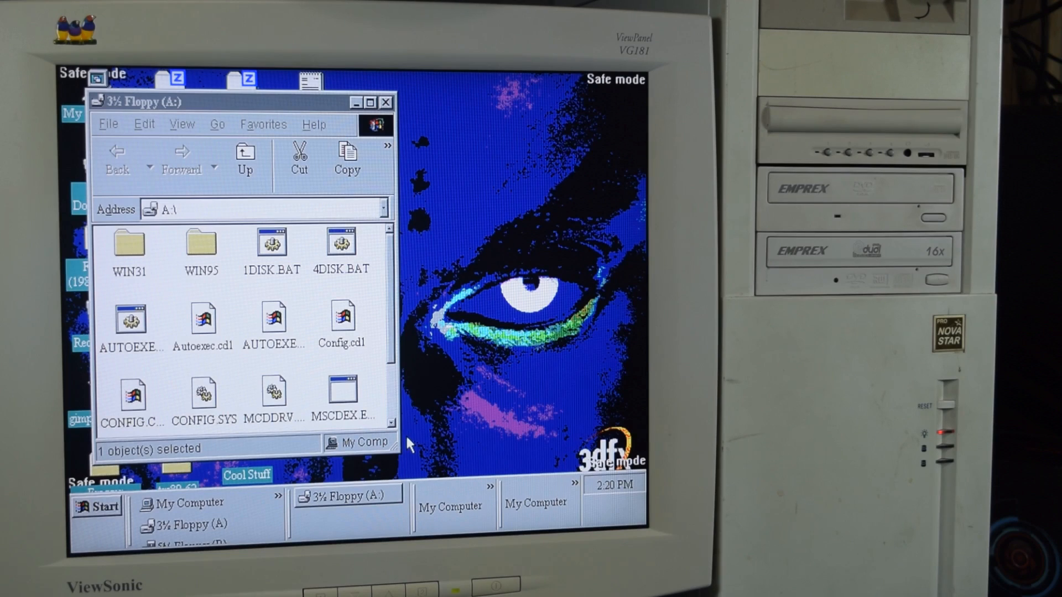
double_click(129, 318)
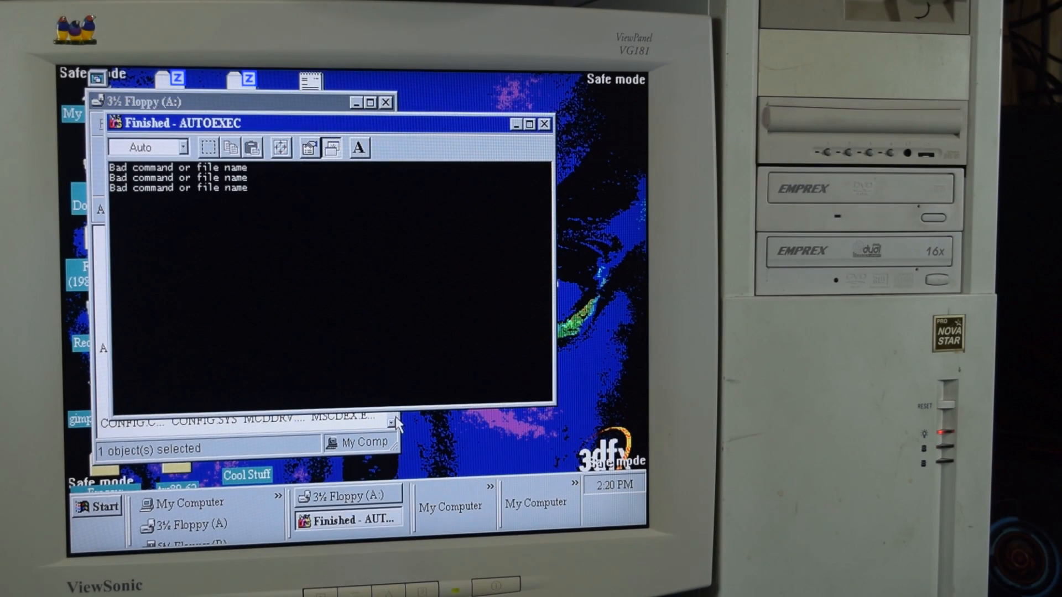
mouse_move(547, 139)
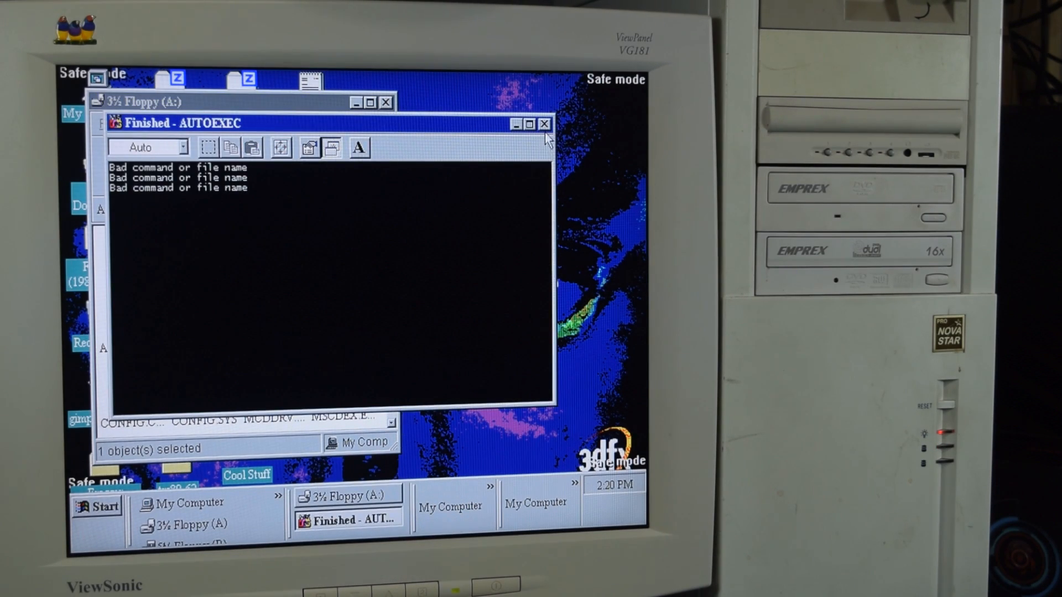
mouse_move(544, 124)
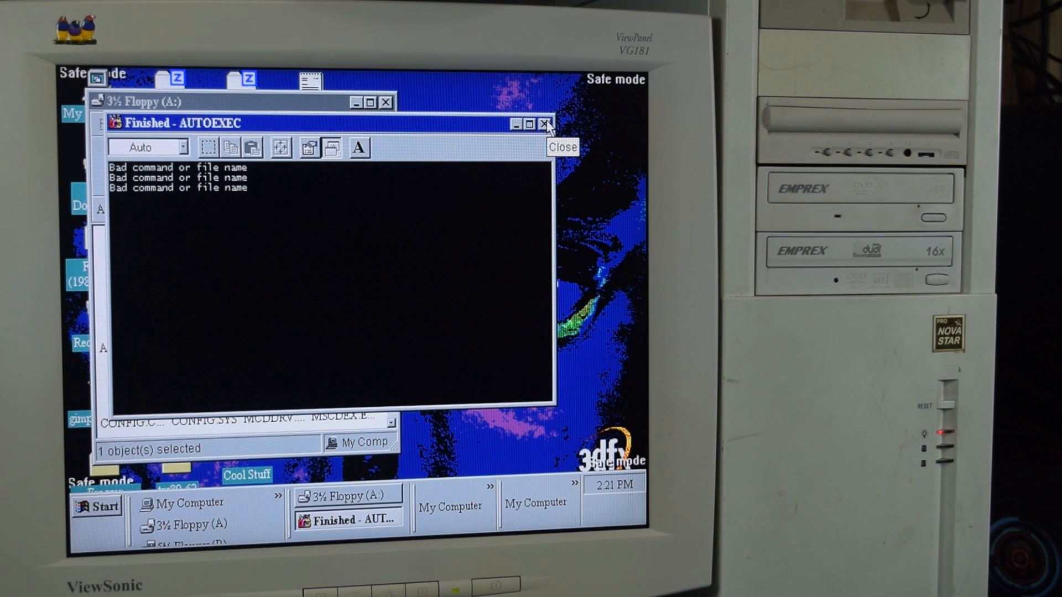
left_click(546, 124)
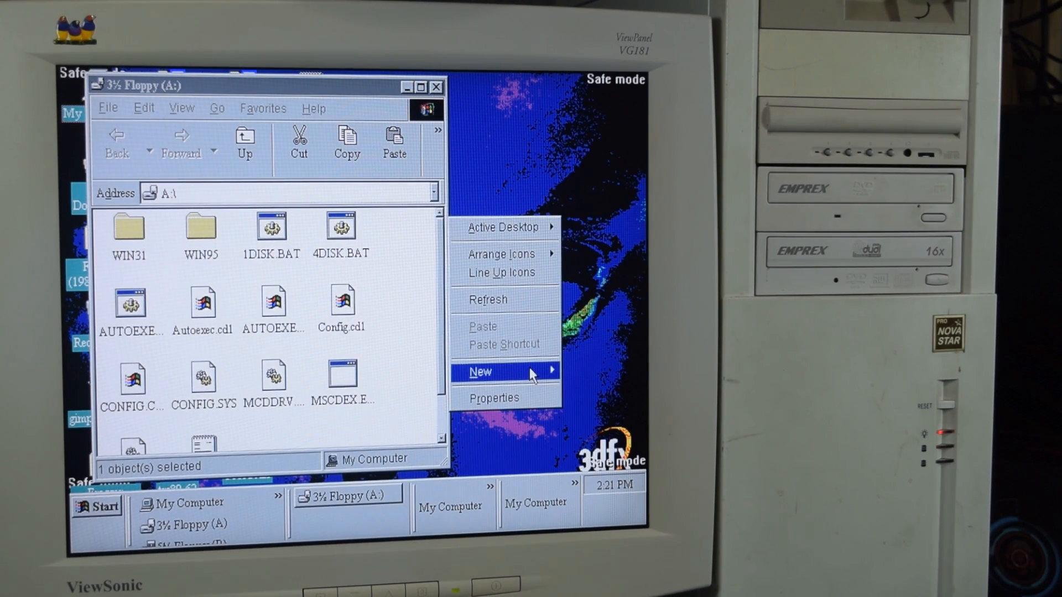
Create a CDChanger folder on the desktop and fill it with the floppy's 14 files
left_click(480, 372)
type("CDChanger")
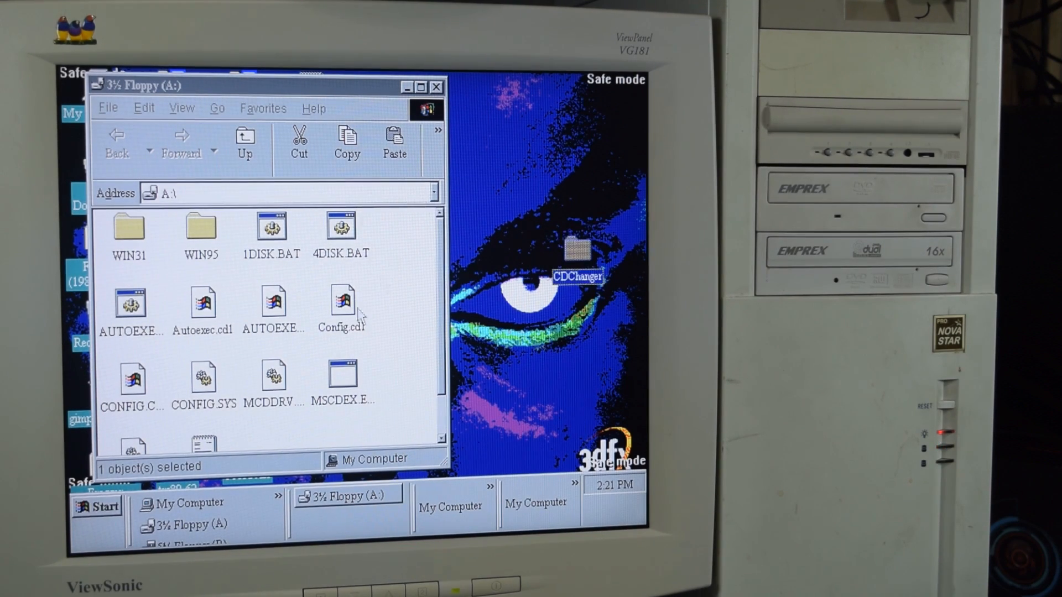
key("ctrl+a")
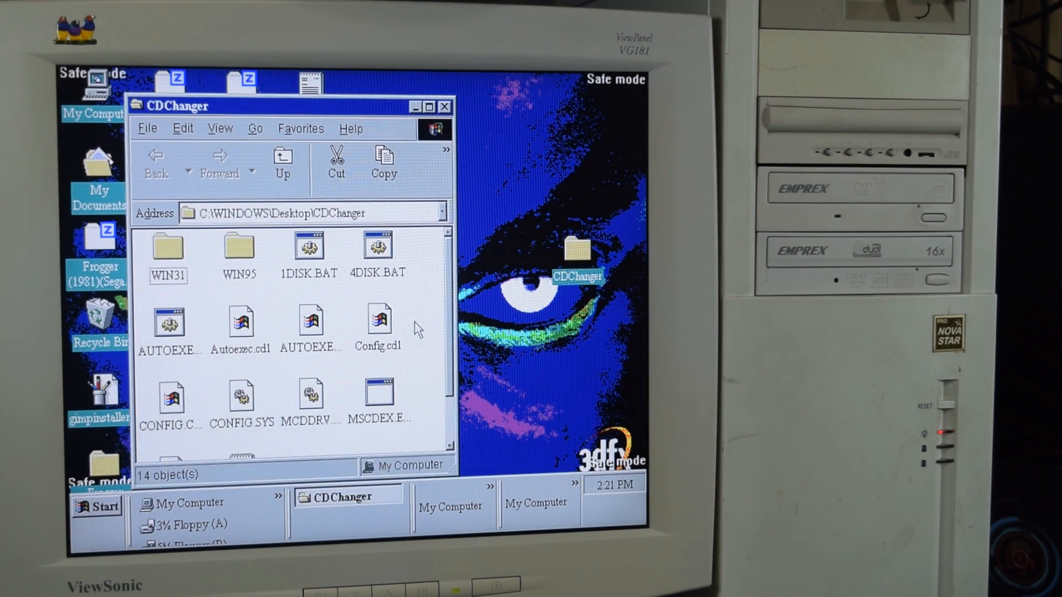
scroll("down", 3)
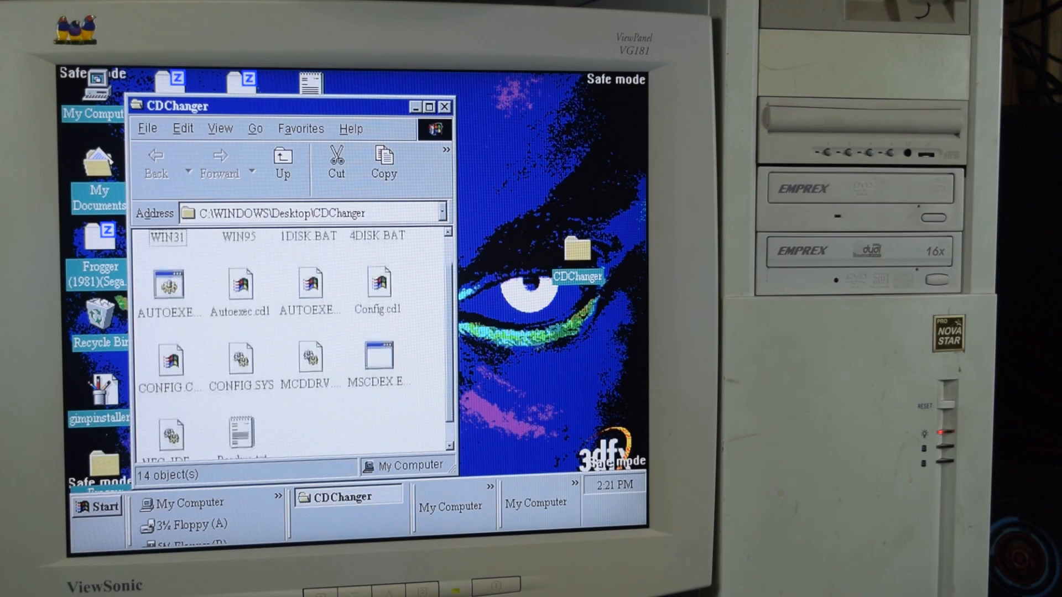
left_click(378, 356)
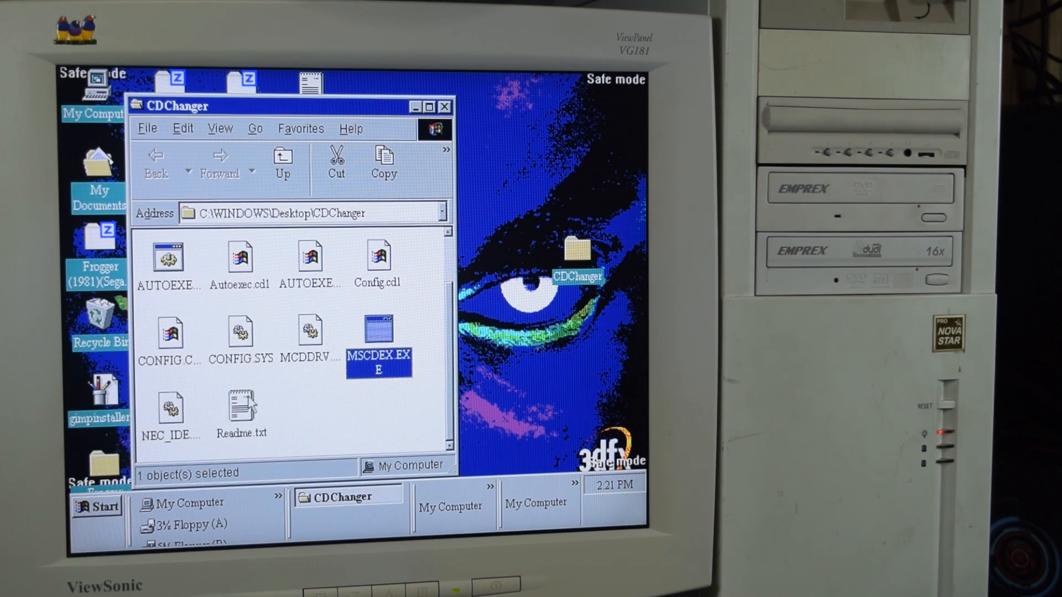
double_click(240, 407)
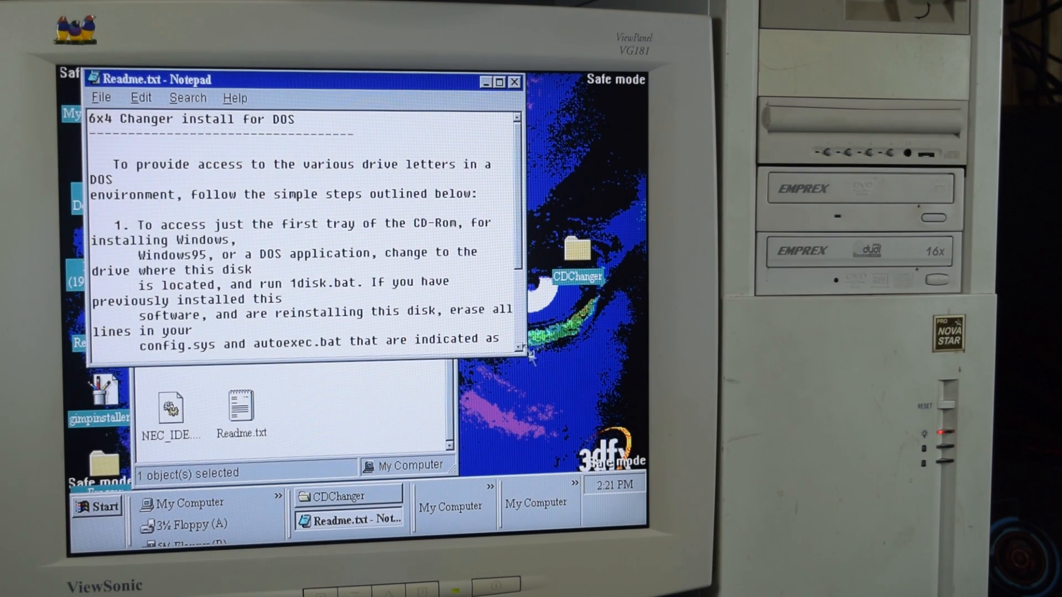
left_click(499, 81)
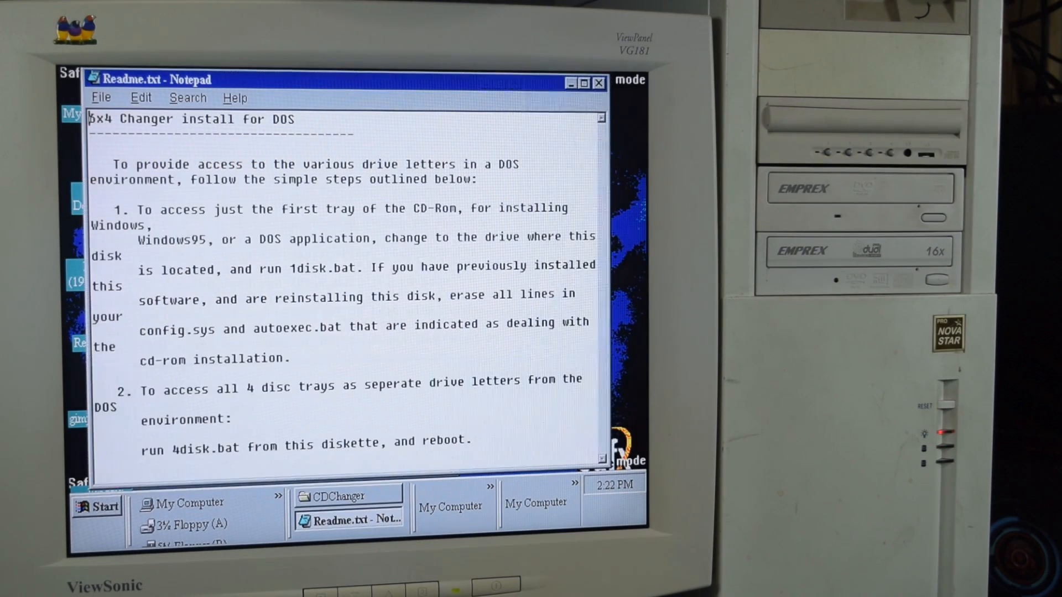
mouse_move(401, 342)
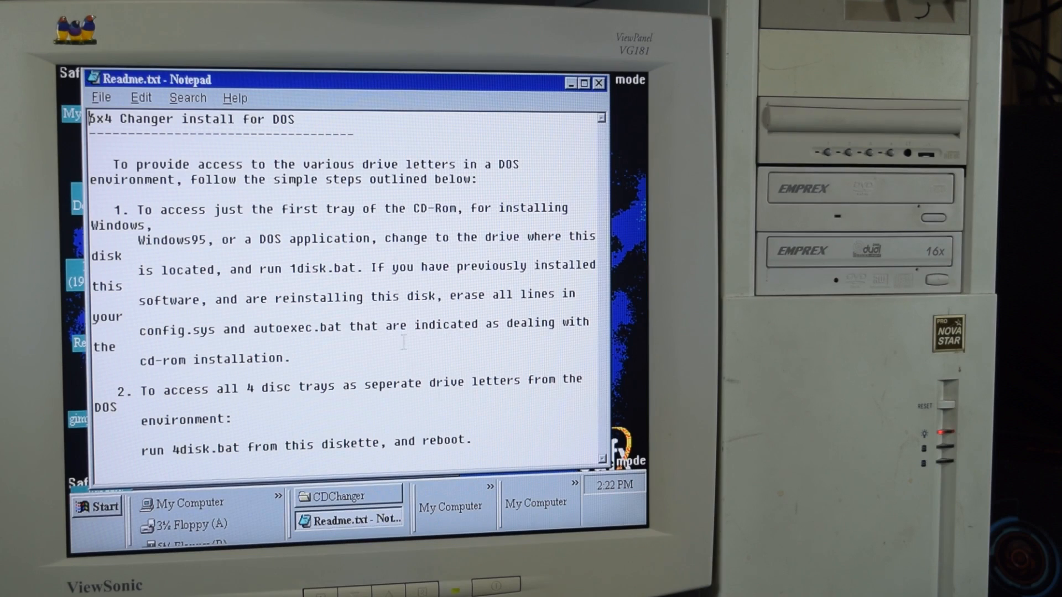
mouse_move(598, 82)
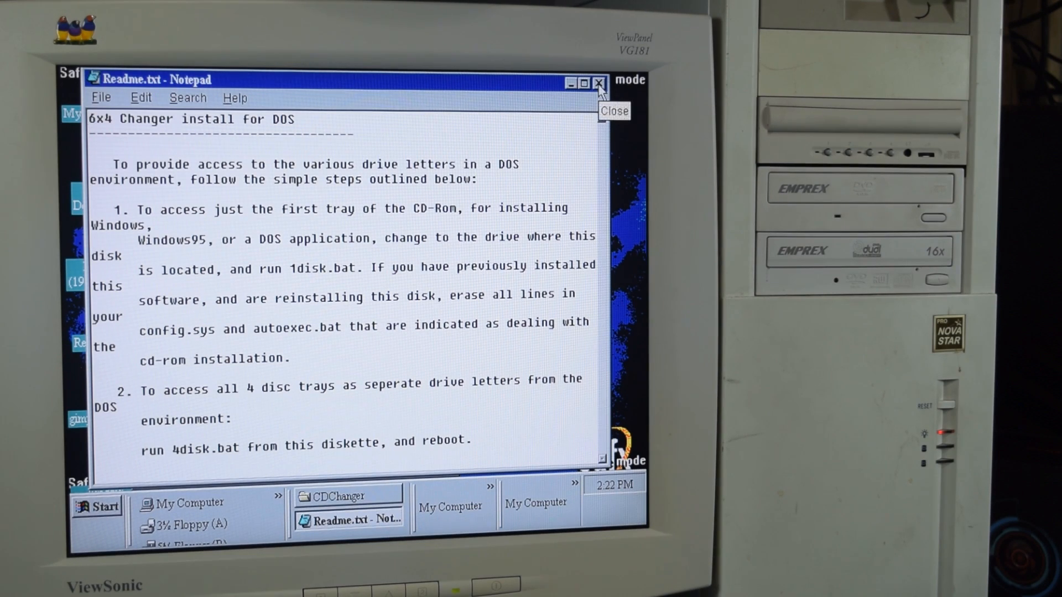
left_click(597, 81)
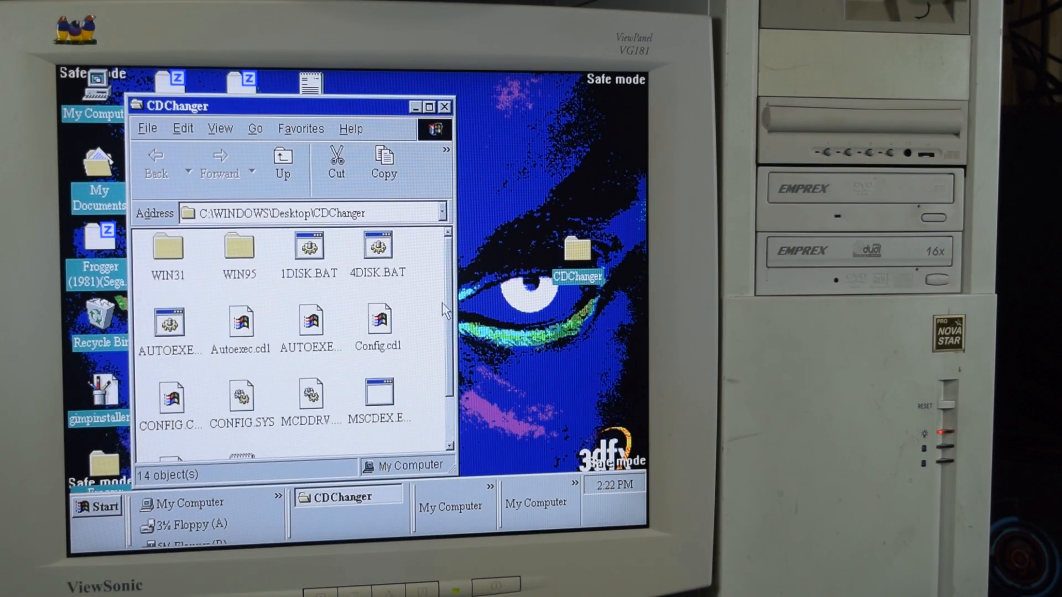
Open CDChanger's WIN95 subfolder and launch CDCHNGER.EXE
double_click(238, 247)
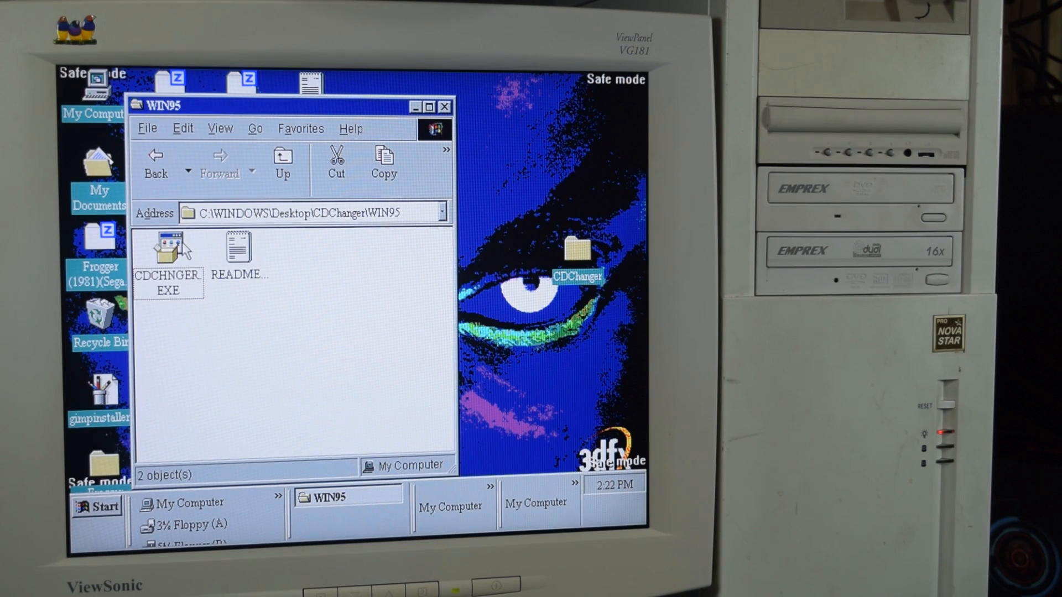
double_click(235, 242)
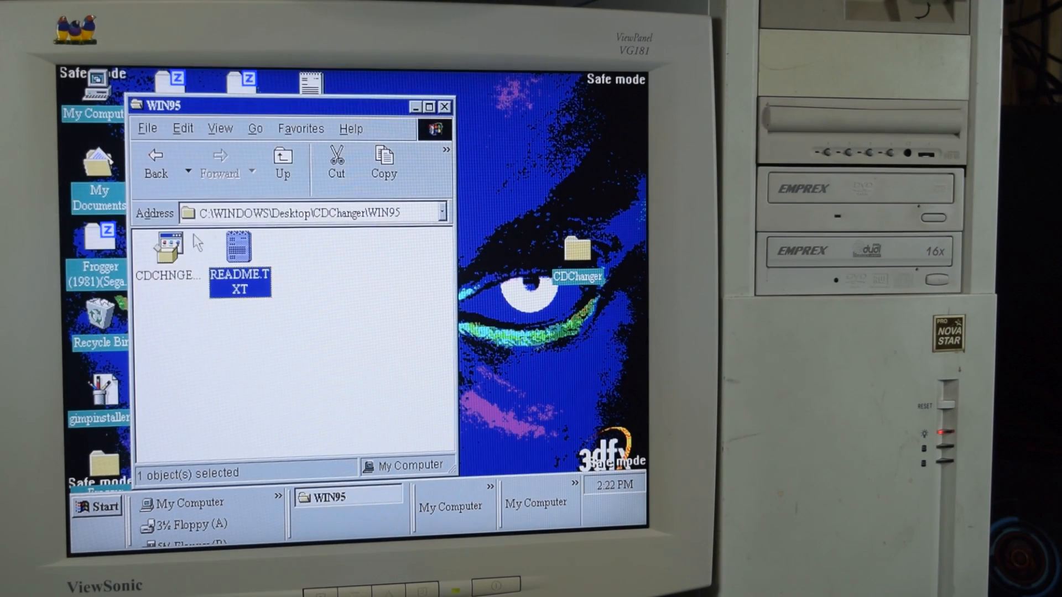
double_click(167, 248)
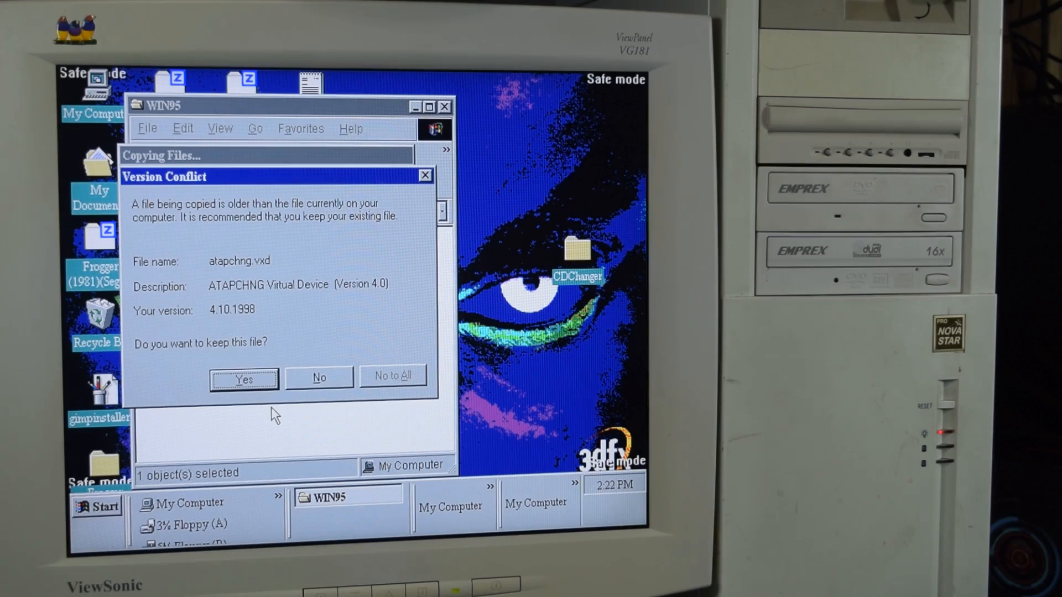
mouse_move(210, 260)
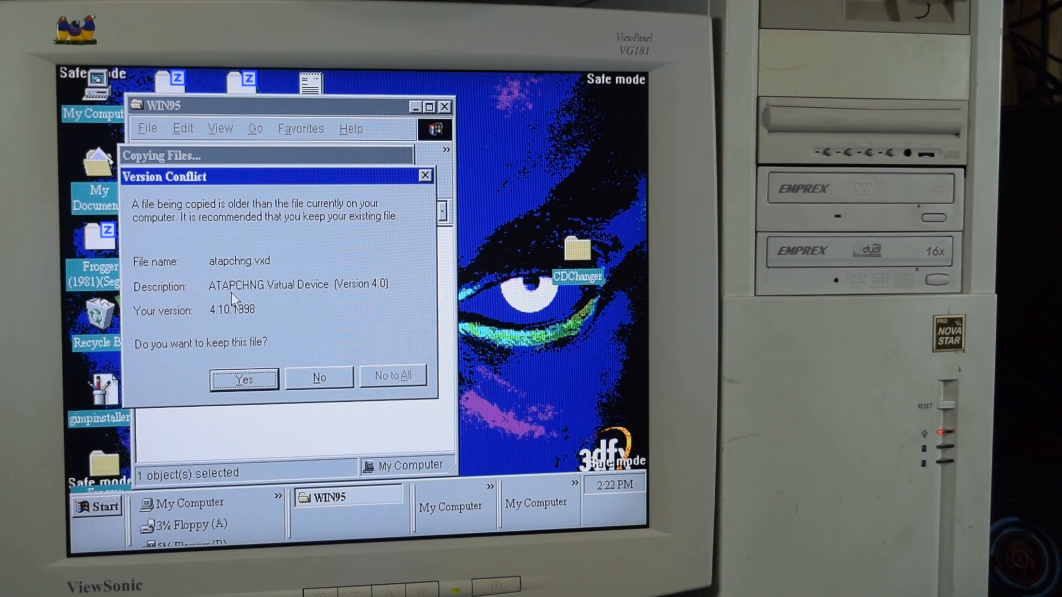
mouse_move(234, 355)
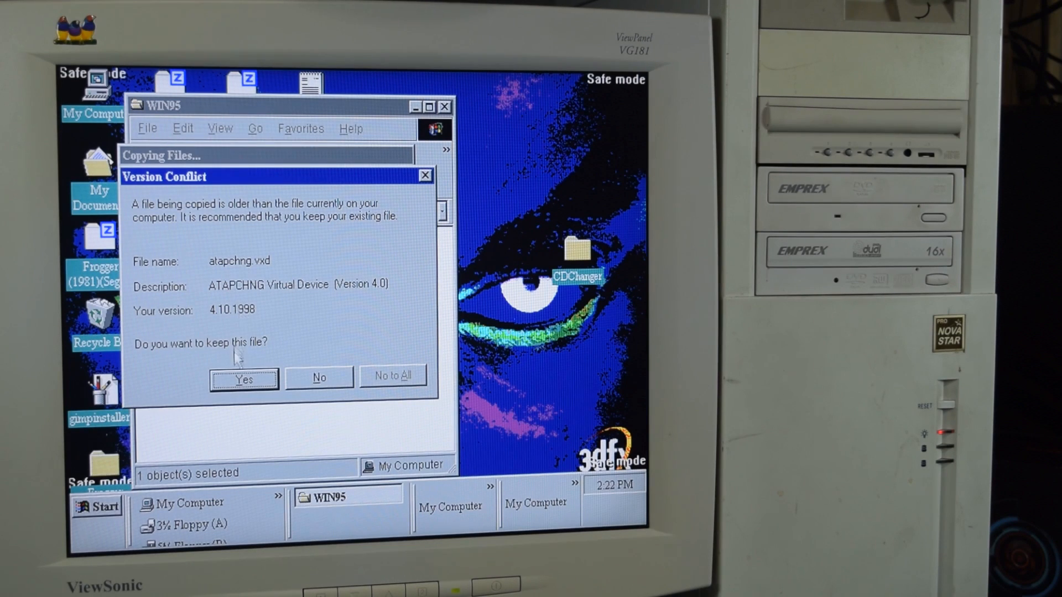
mouse_move(222, 242)
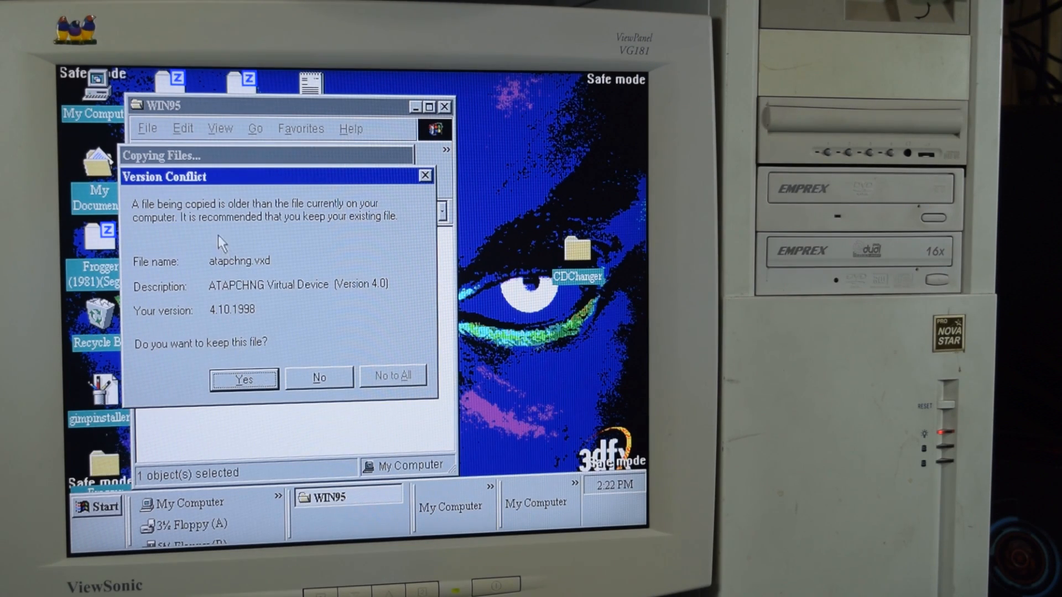
mouse_move(254, 332)
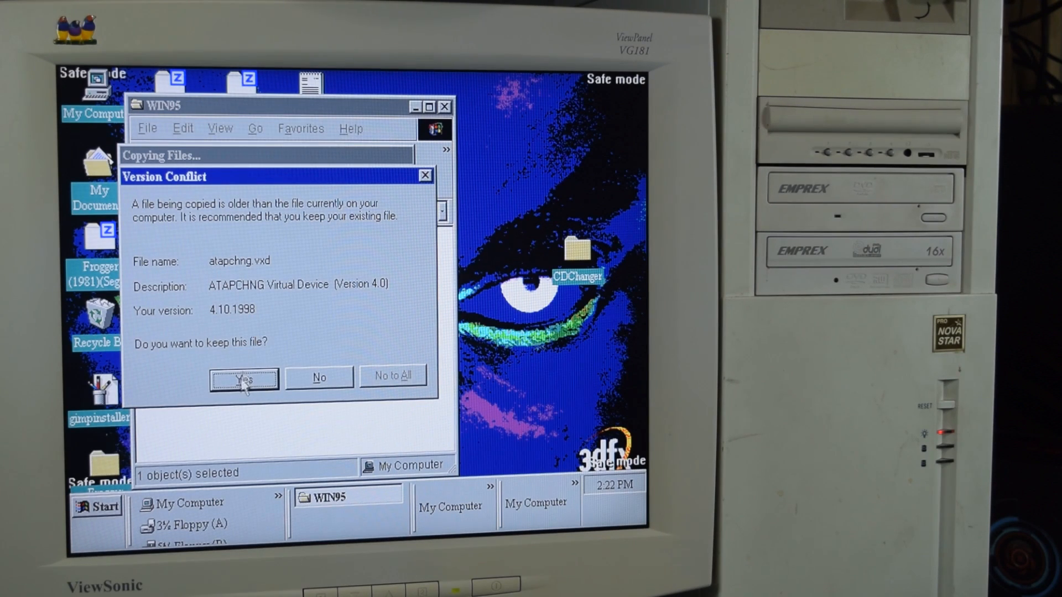
Keep the newer atapchng.vxd and torisan3.vxd drivers, acknowledge completion, and close WIN95
left_click(243, 377)
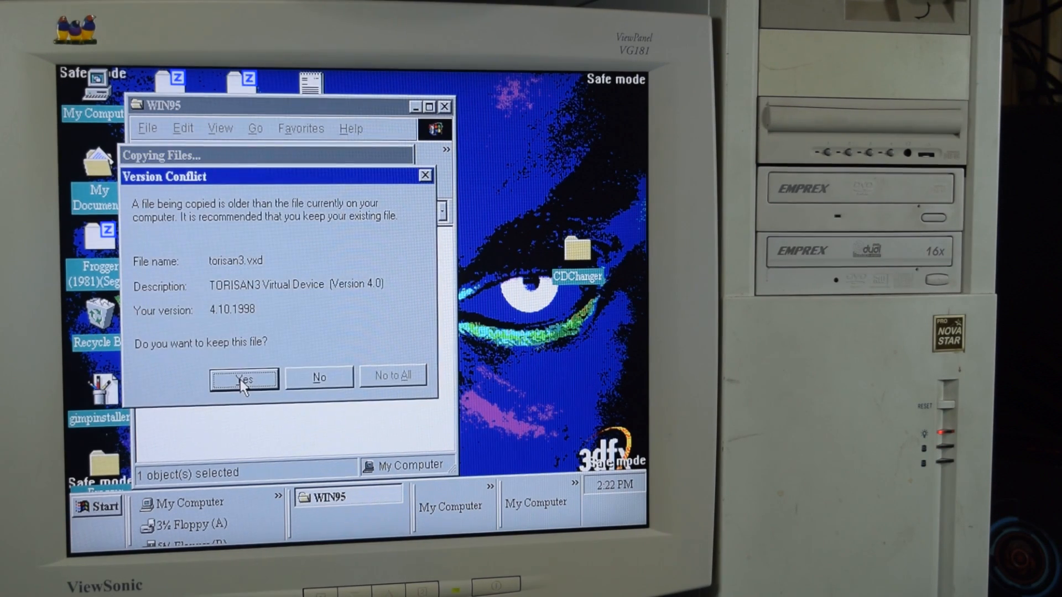
left_click(242, 376)
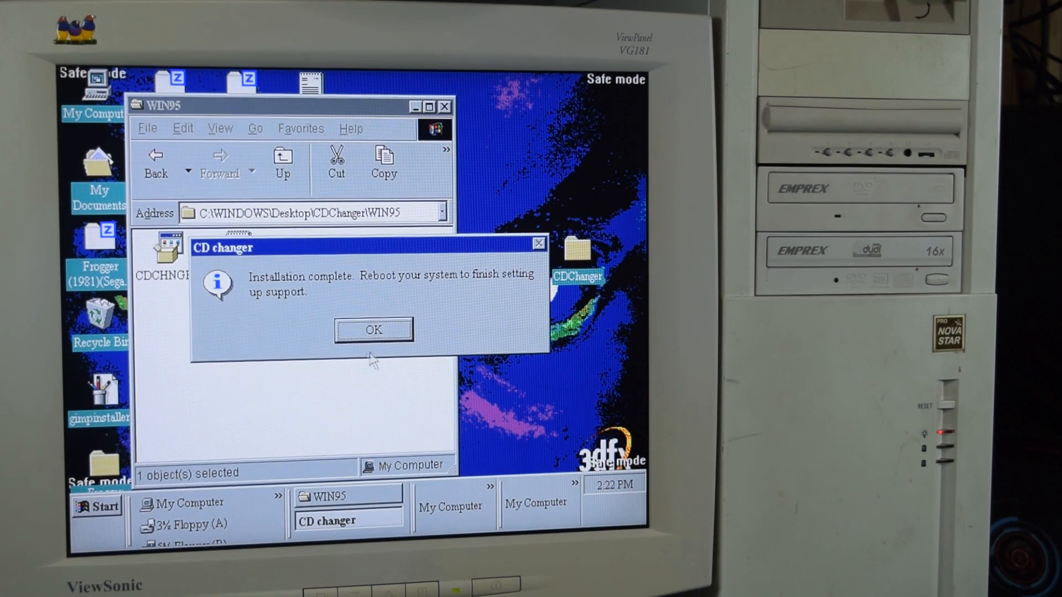
left_click(373, 329)
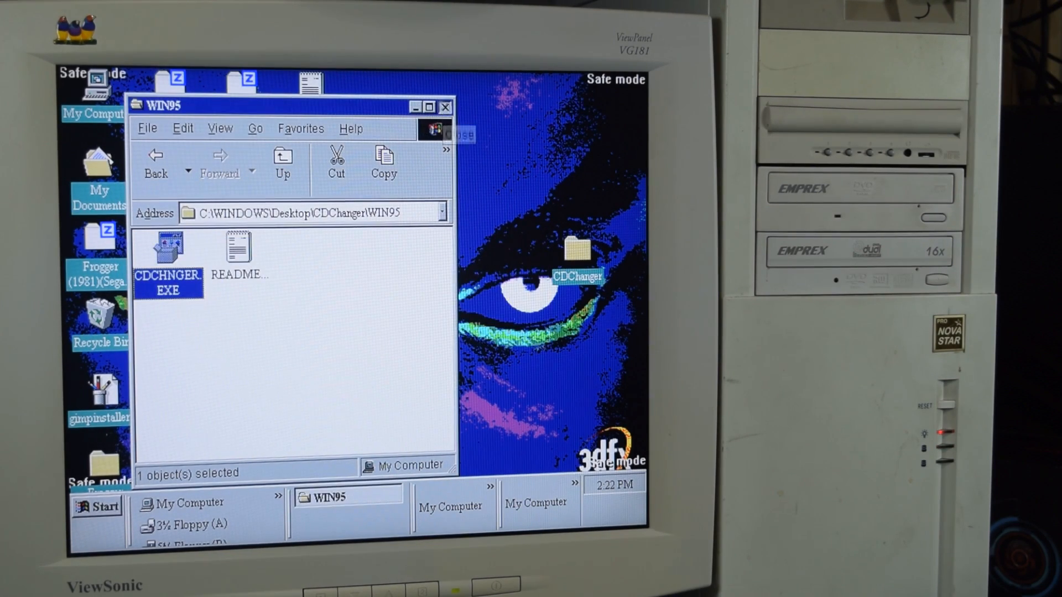
left_click(445, 106)
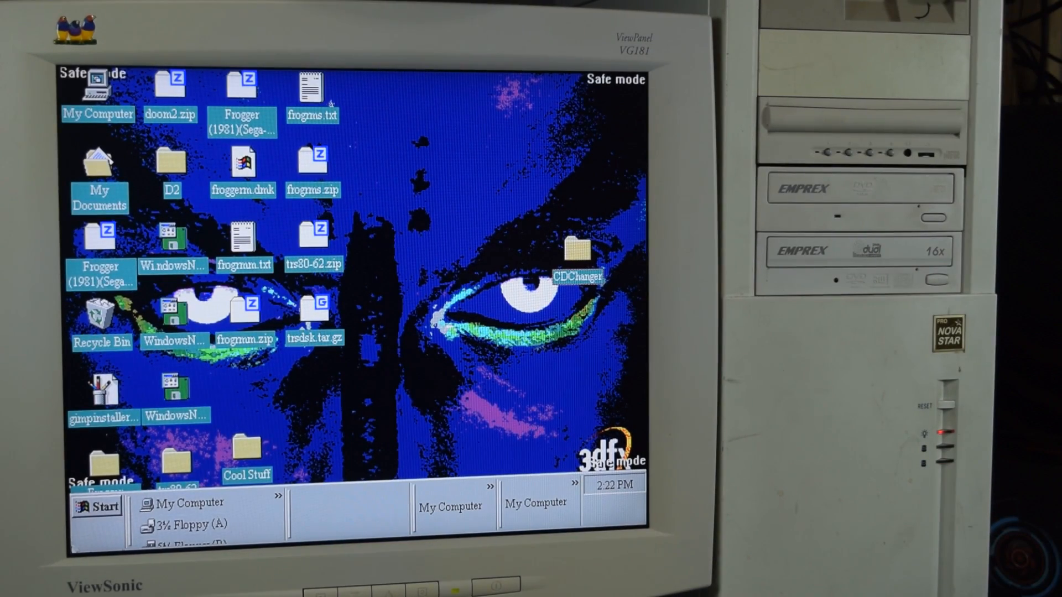
Bring up the Shut Down Windows dialog with its restart option
left_click(97, 505)
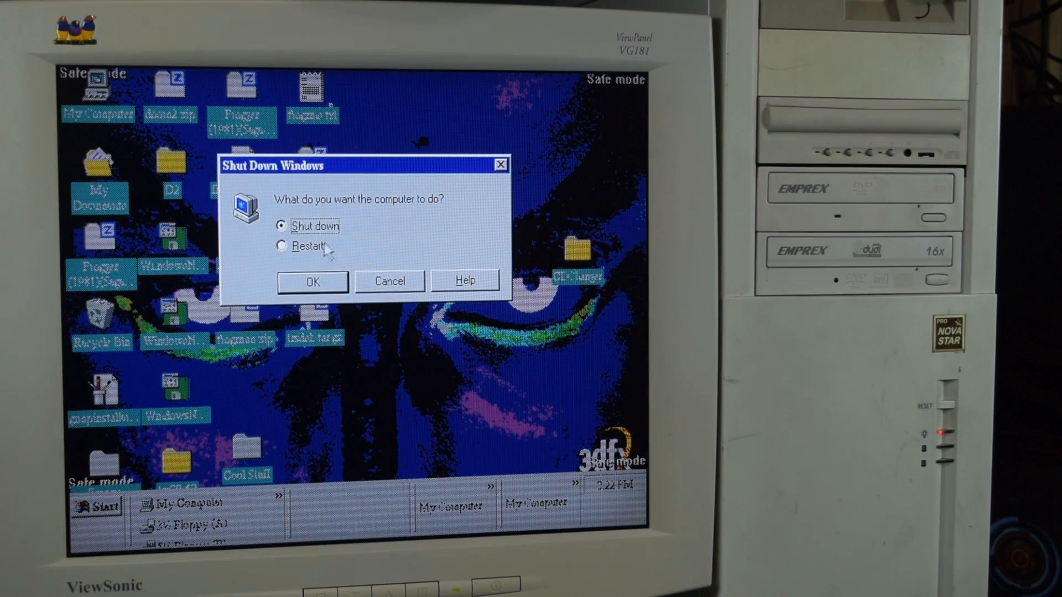